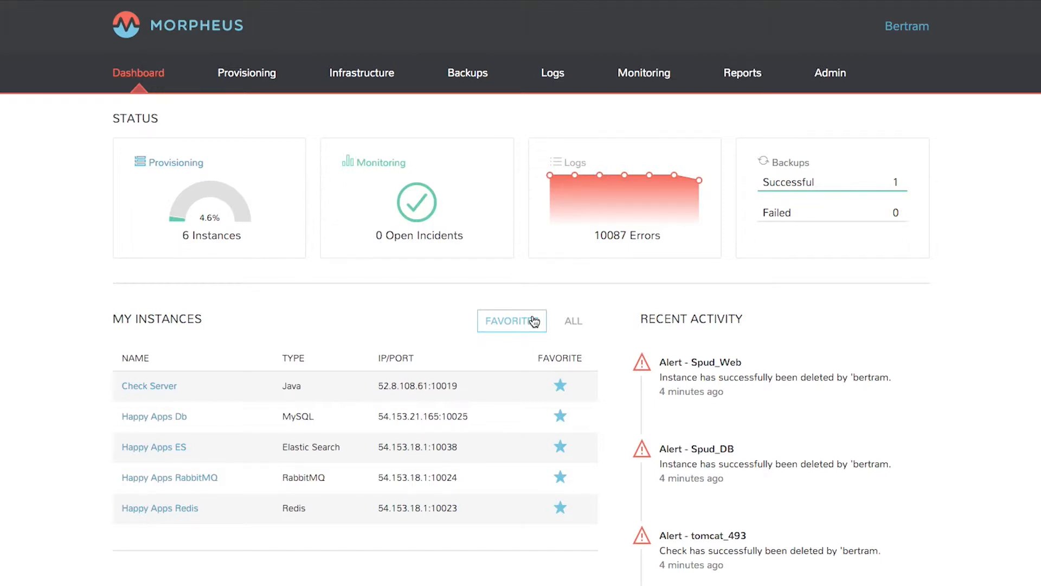
# Go to Provisioning > Templates to view the App Templates list.
pyautogui.click(246, 74)
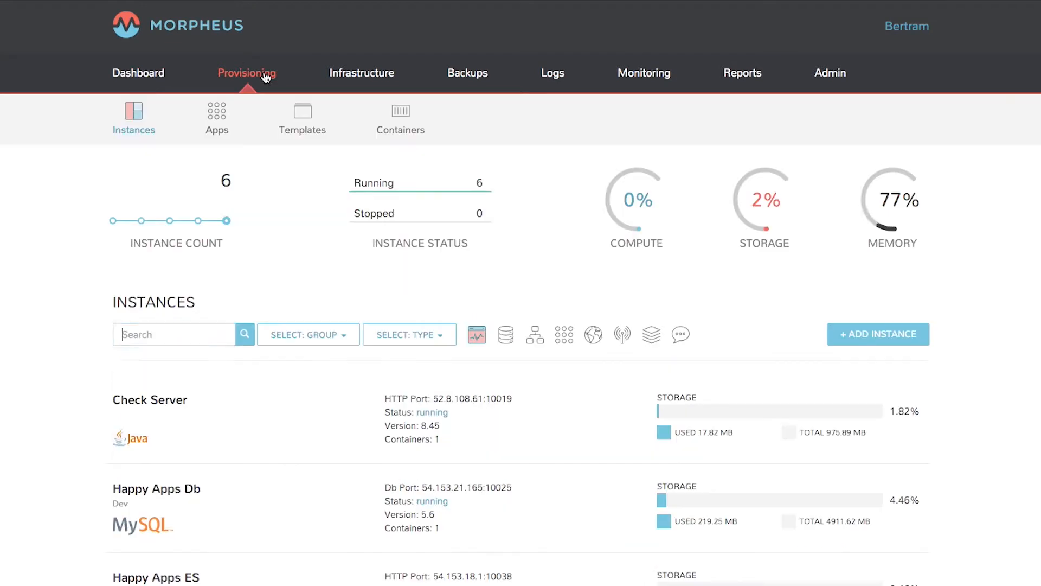
pyautogui.click(302, 119)
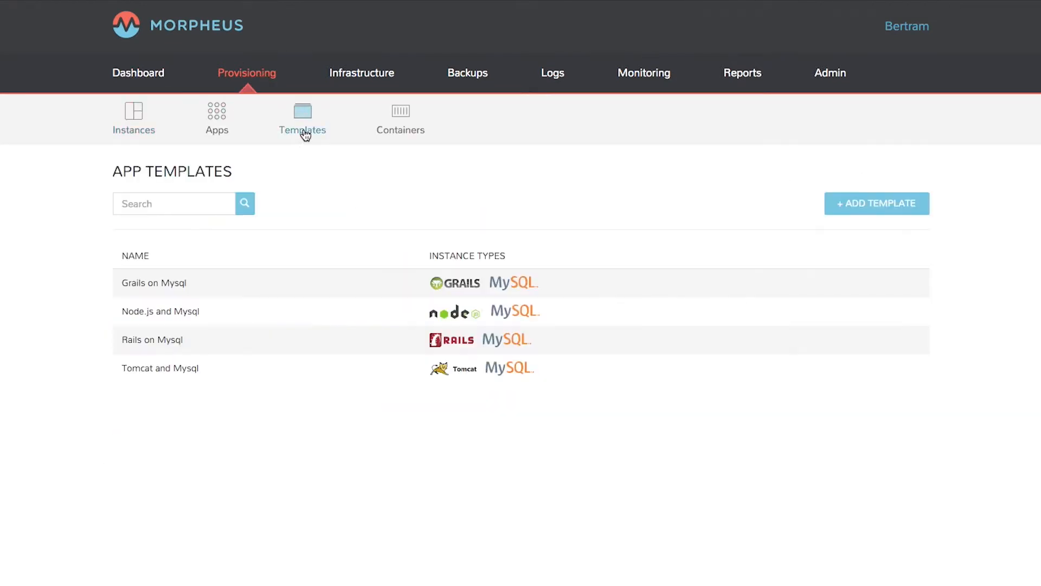
# Start a new app template named 'Happy Apps'.
pyautogui.click(876, 203)
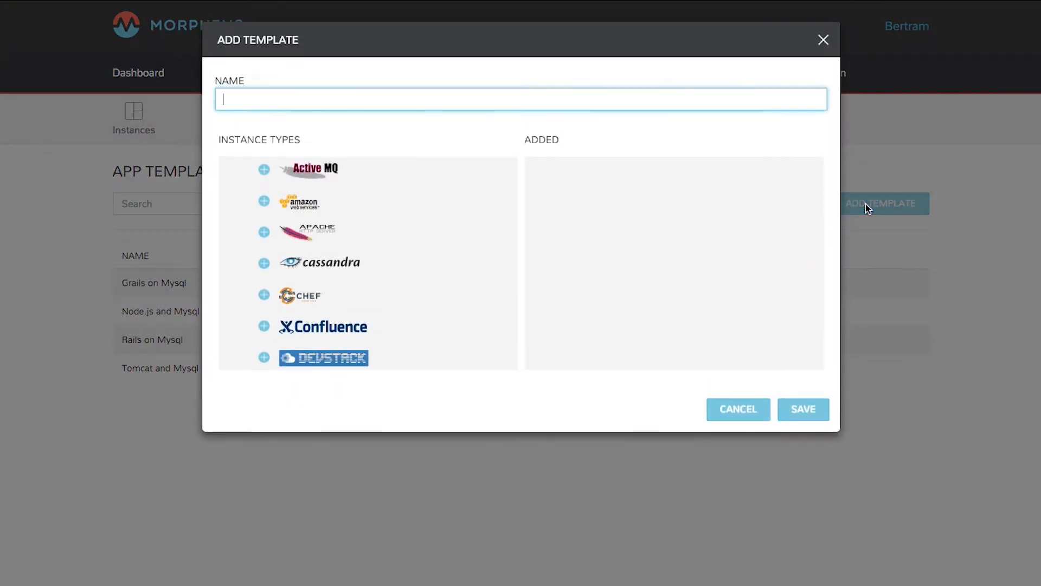
pyautogui.write('Happy')
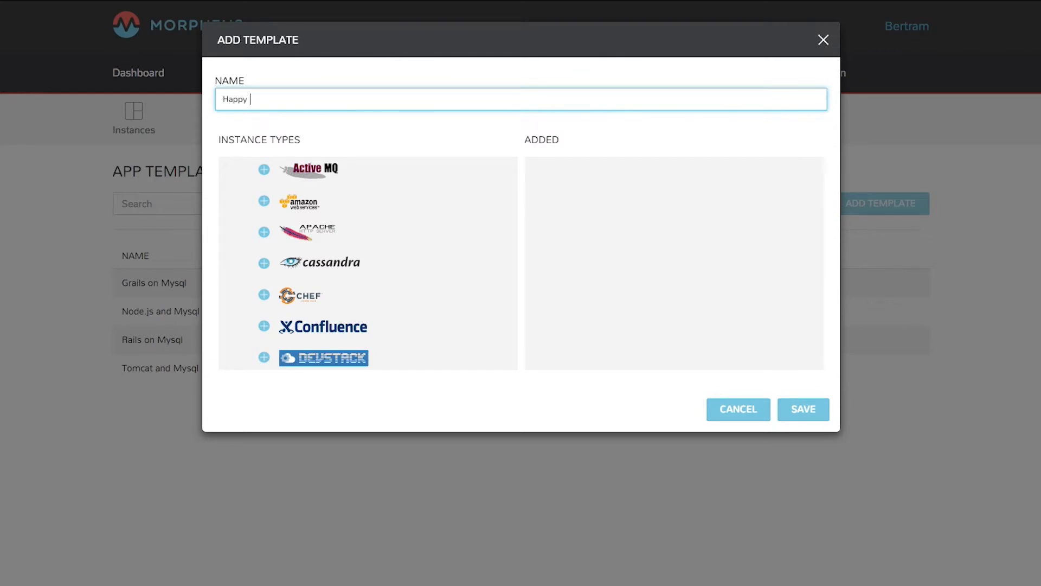
pyautogui.write('Apps')
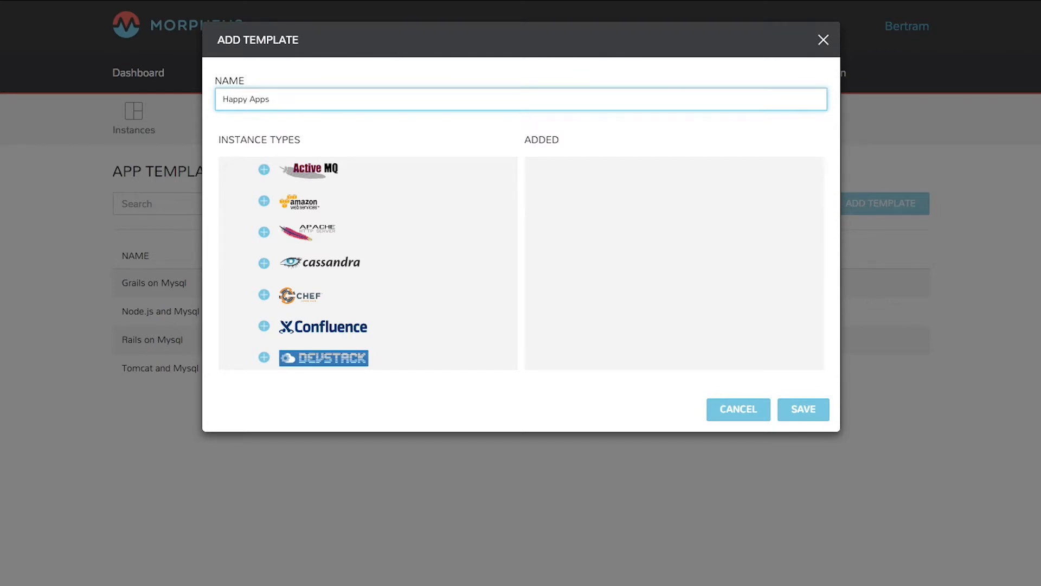
pyautogui.moveTo(356, 267)
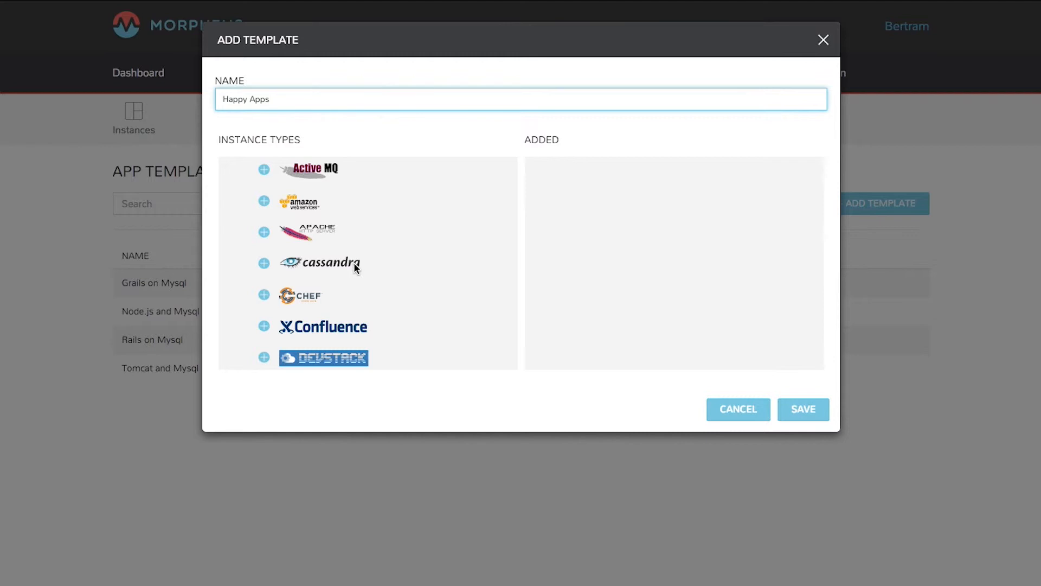
# Add the elasticsearch, Java and MySQL instance types to the template.
pyautogui.scroll(-3)
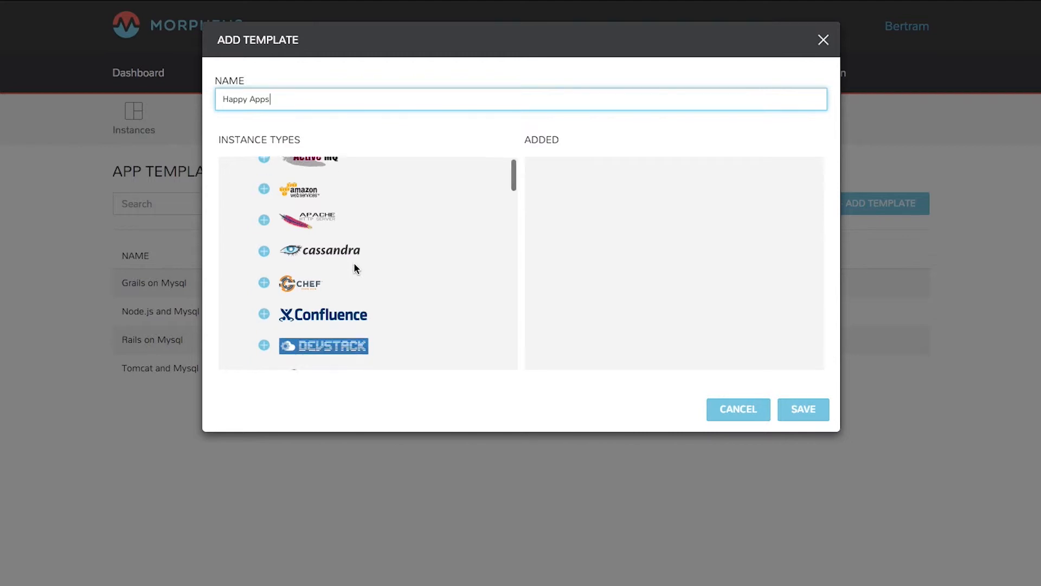
pyautogui.scroll(-3)
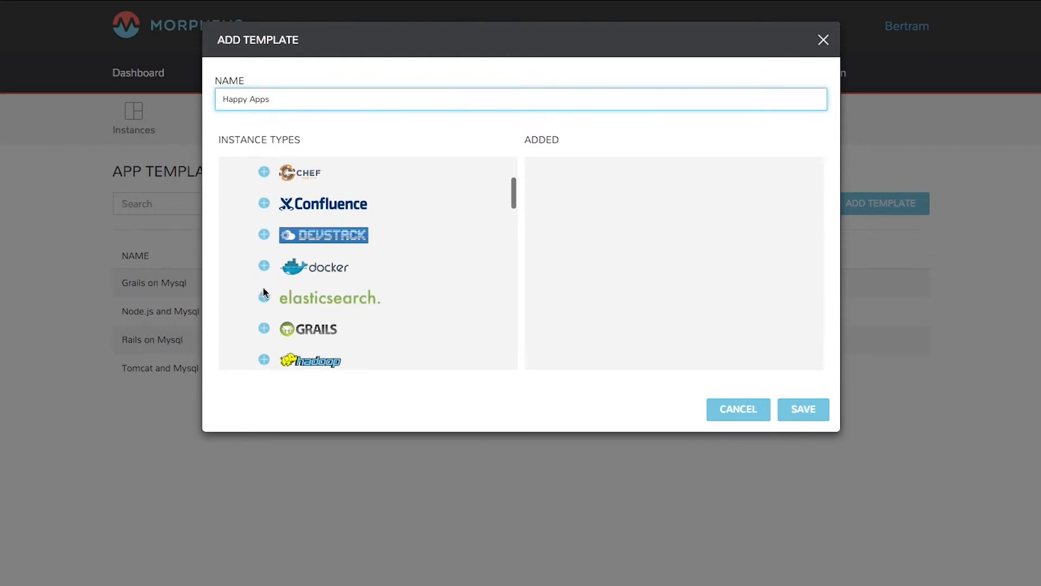
pyautogui.click(263, 302)
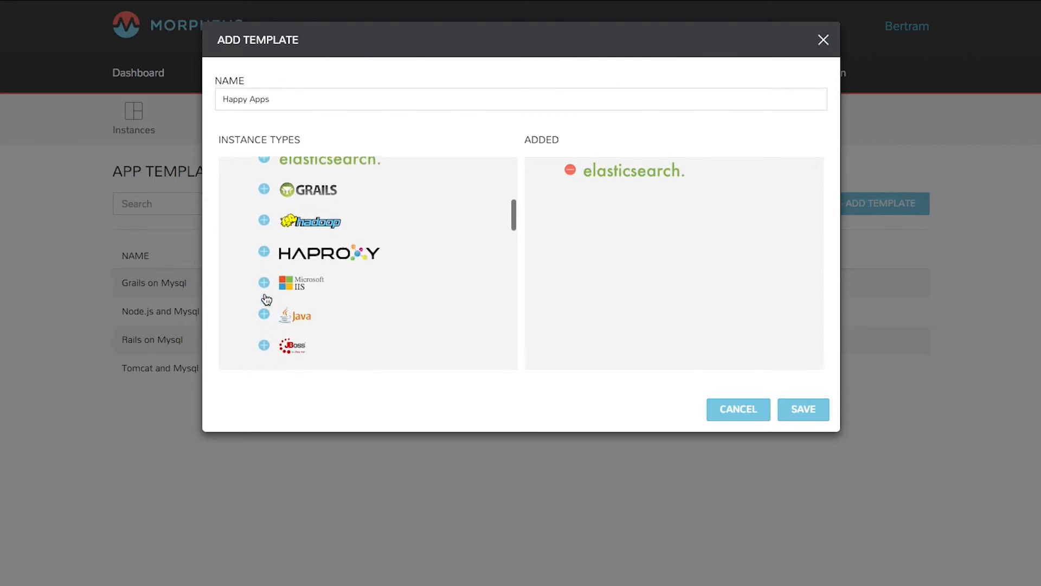
pyautogui.click(264, 316)
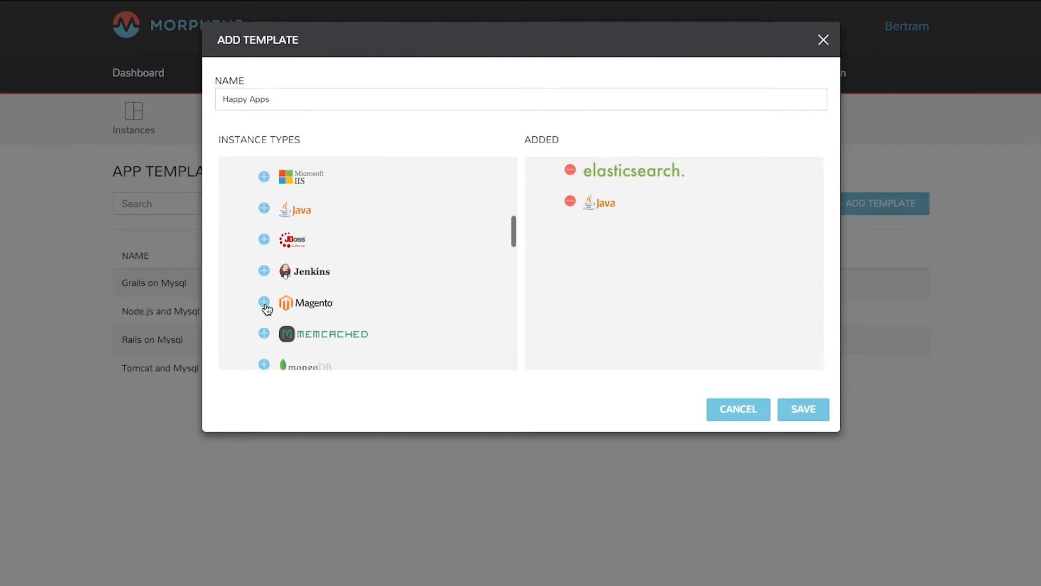
pyautogui.click(264, 307)
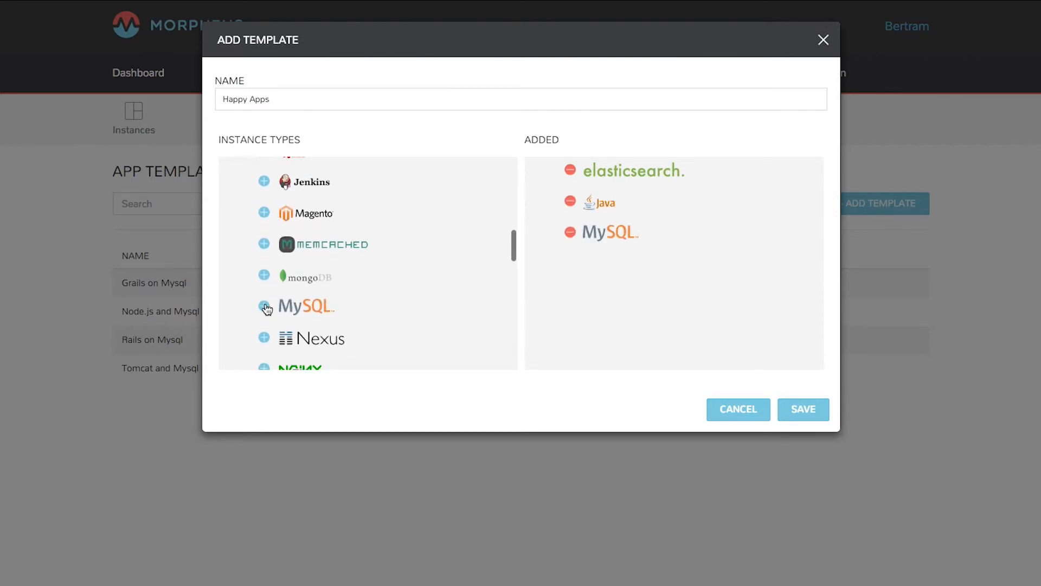
# Add RabbitMQ, redis and Tomcat instance types, then save the template.
pyautogui.scroll(-3)
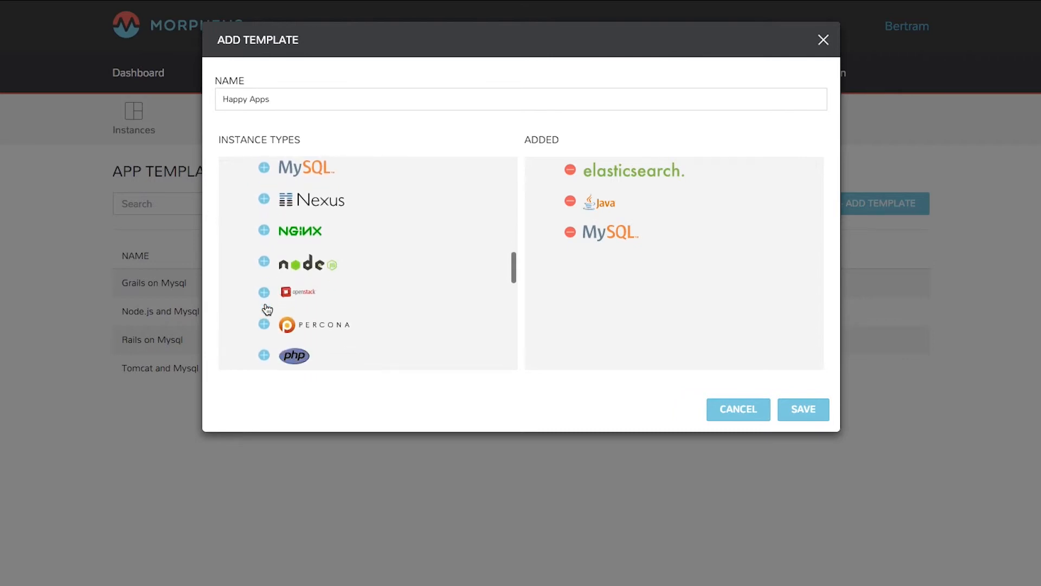
pyautogui.scroll(-3)
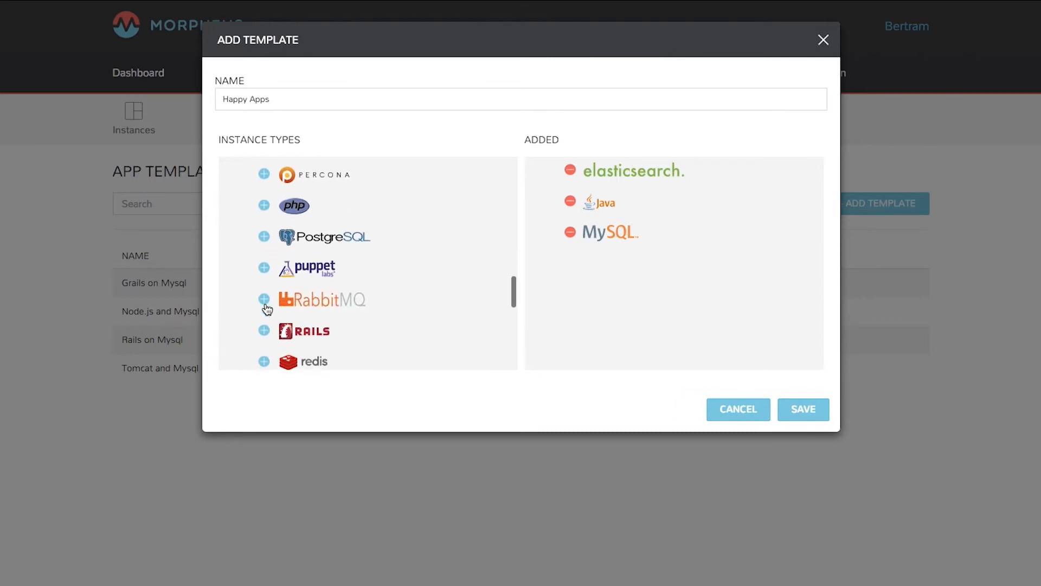
pyautogui.click(263, 299)
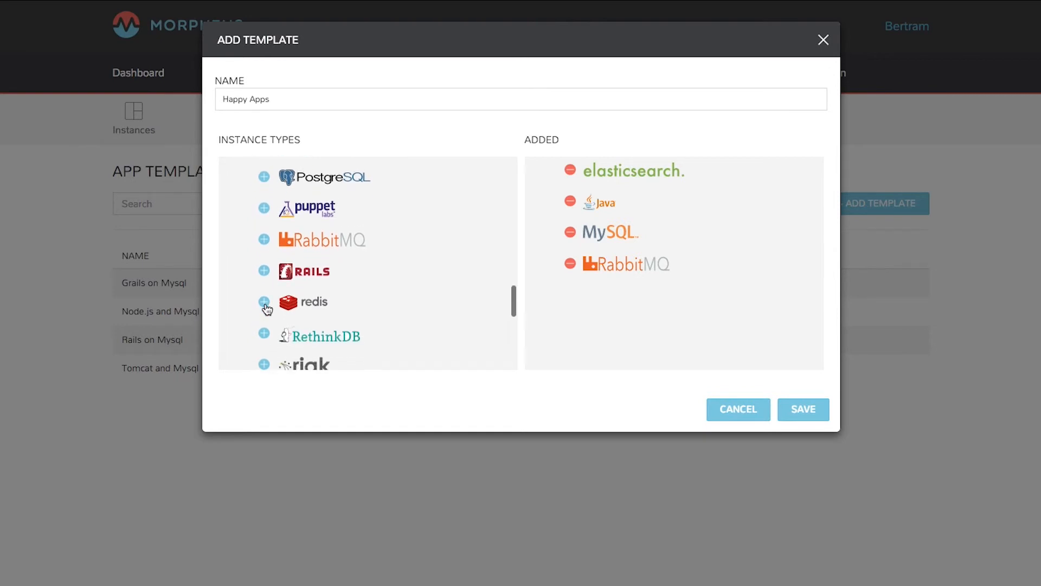
pyautogui.click(263, 302)
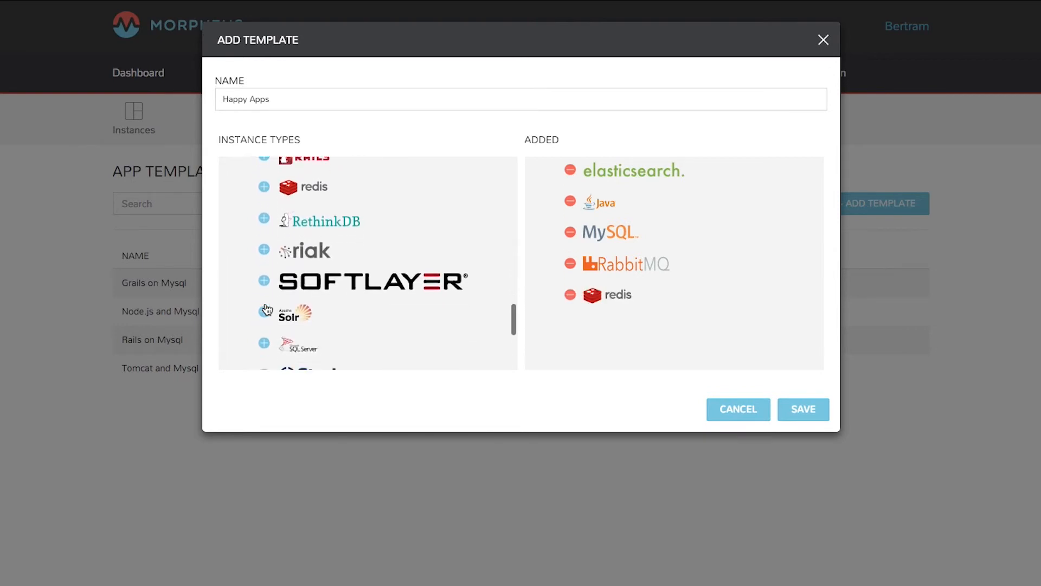
pyautogui.click(264, 350)
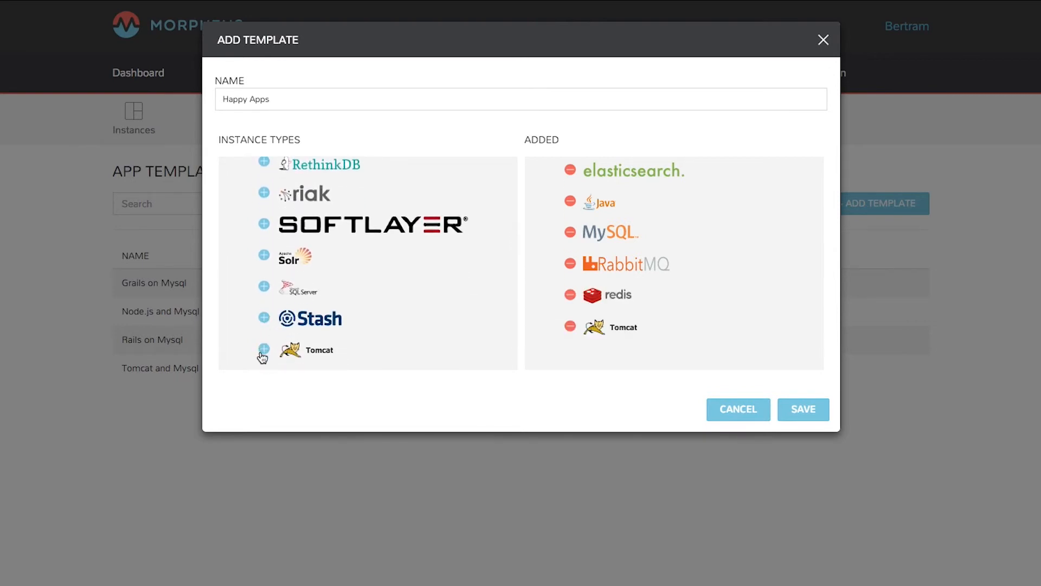
pyautogui.click(802, 409)
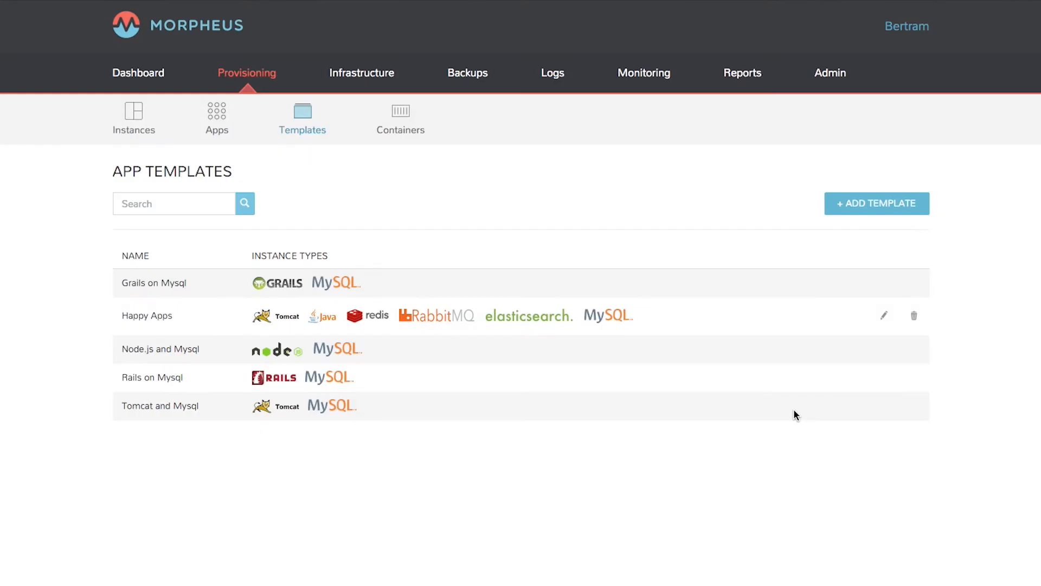